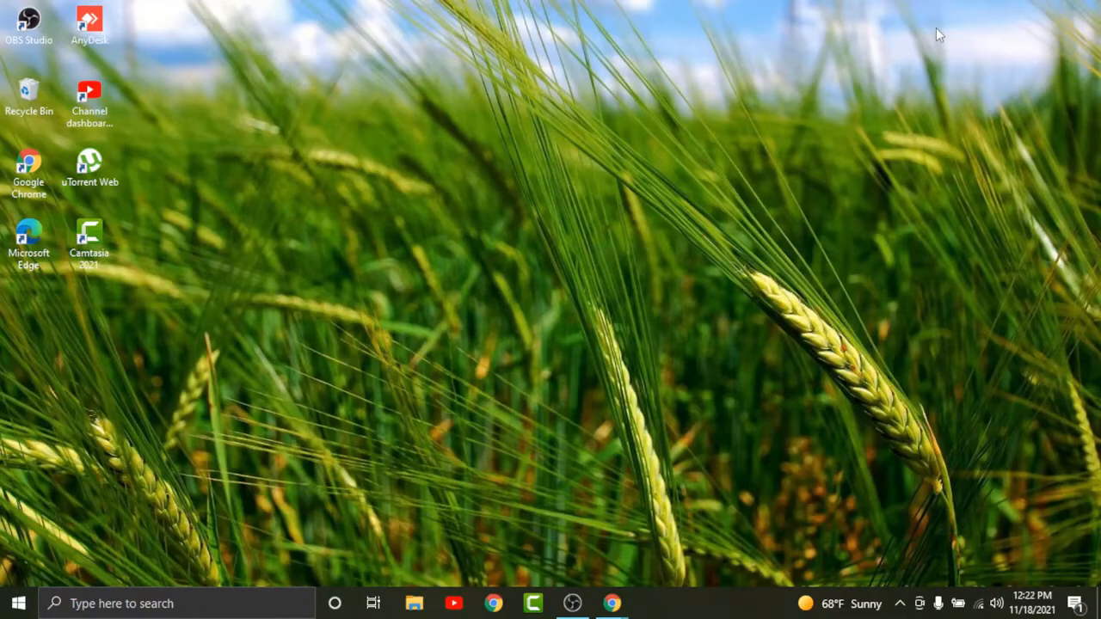
mouse_move(612, 602)
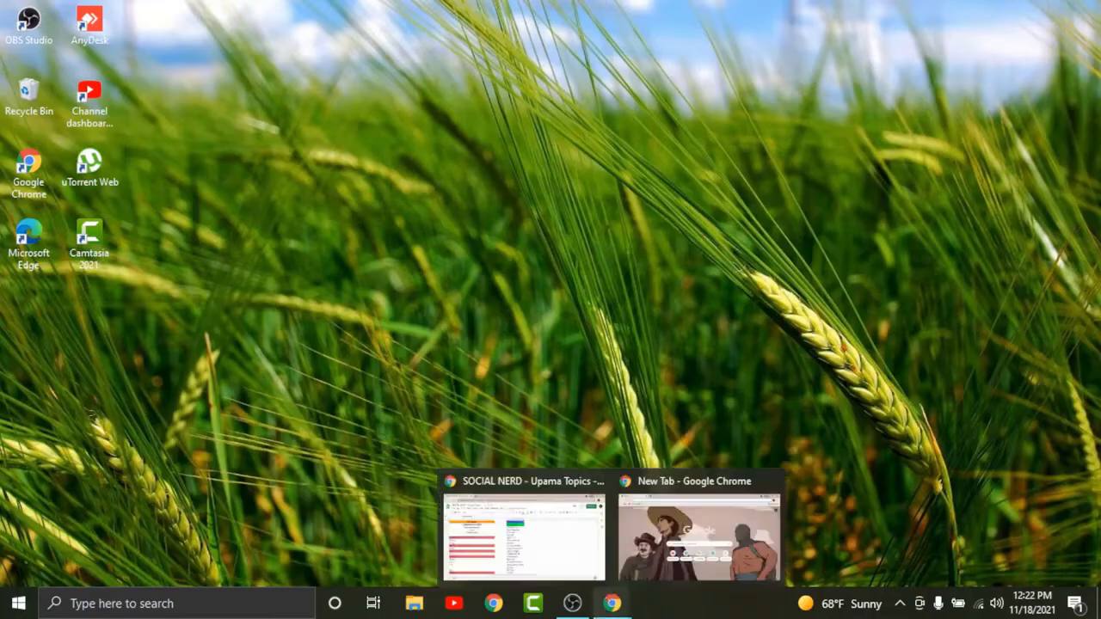
Bring the Chrome 'New Tab' window to the front from the taskbar preview.
left_click(699, 533)
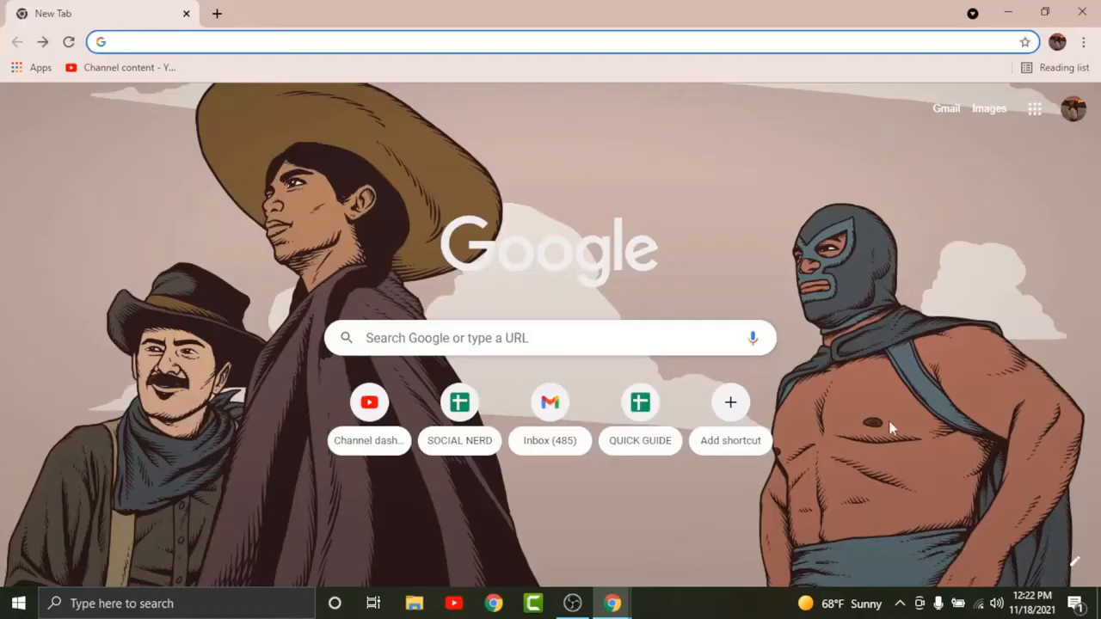
Go to eastwestbanker.com from the address bar, loading the EastWest Bank homepage.
type("eastwestbanker.com")
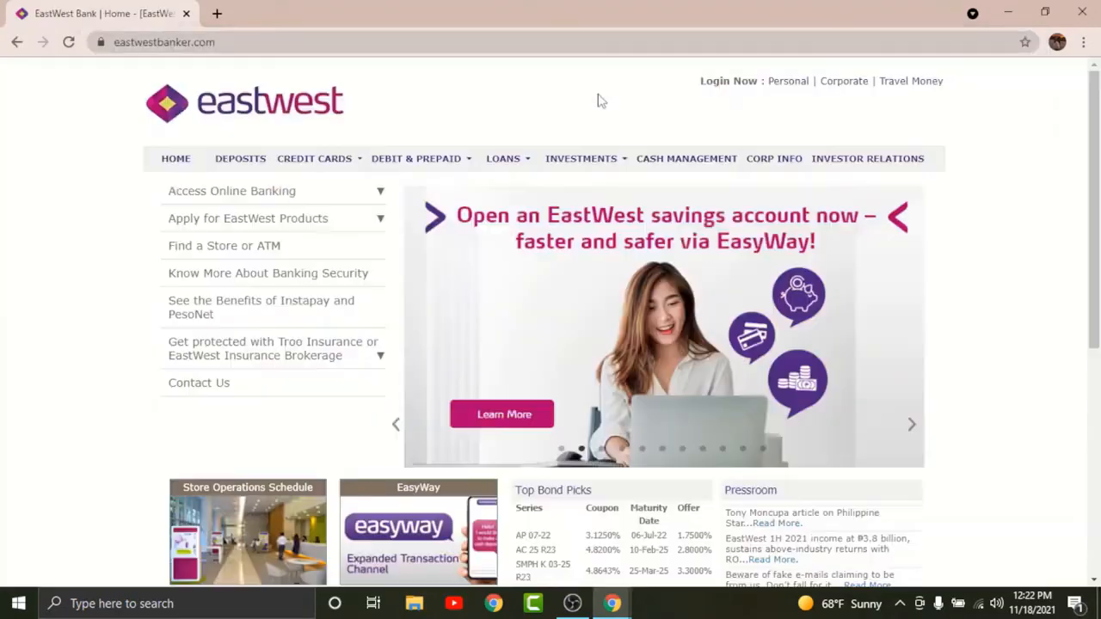
mouse_move(685, 203)
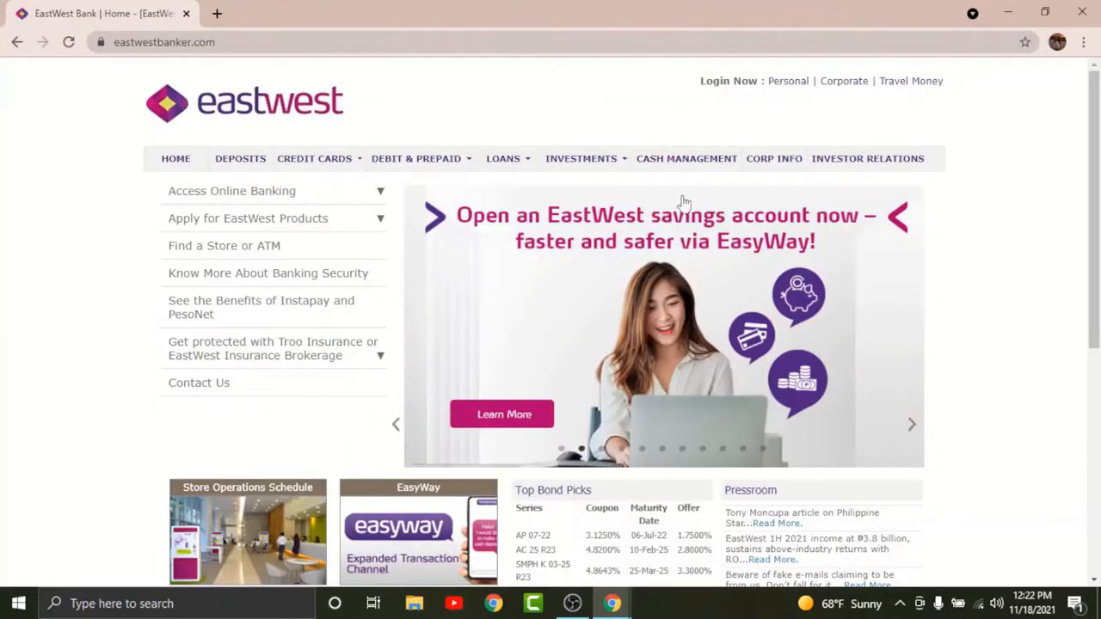
mouse_move(788, 81)
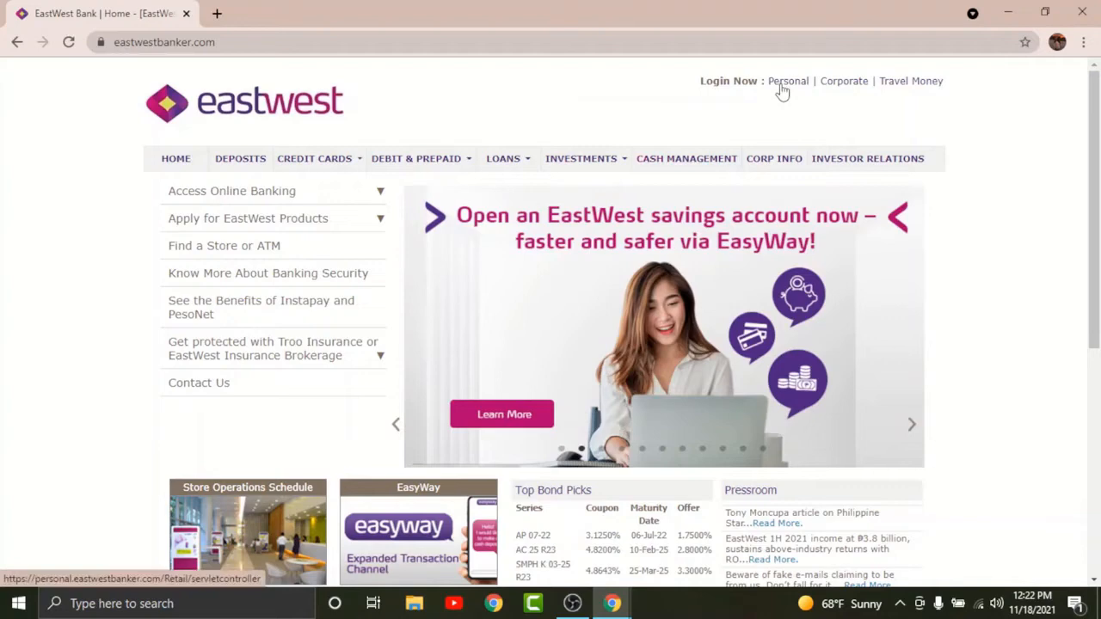
Follow the 'Personal' login link to the EastWest Online personal banking login page.
left_click(788, 81)
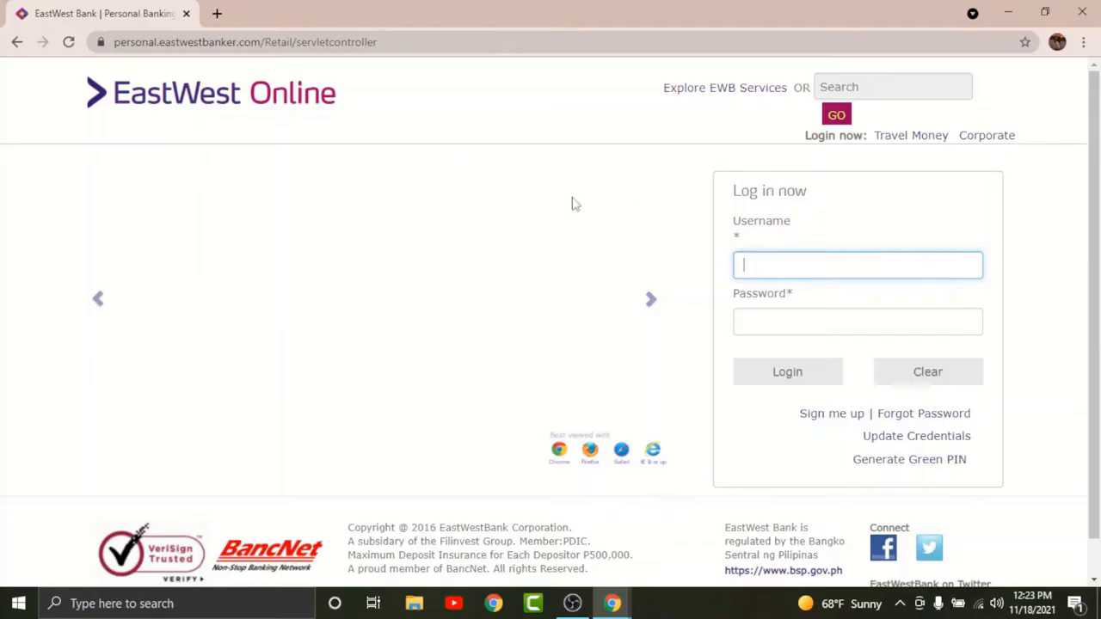
mouse_move(764, 213)
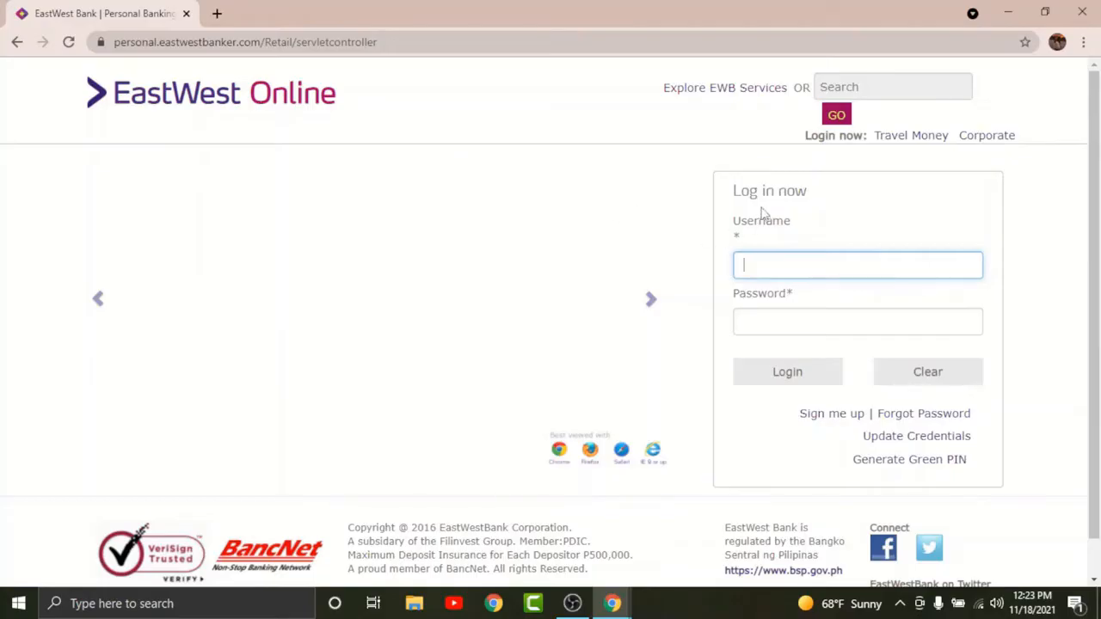
mouse_move(829, 359)
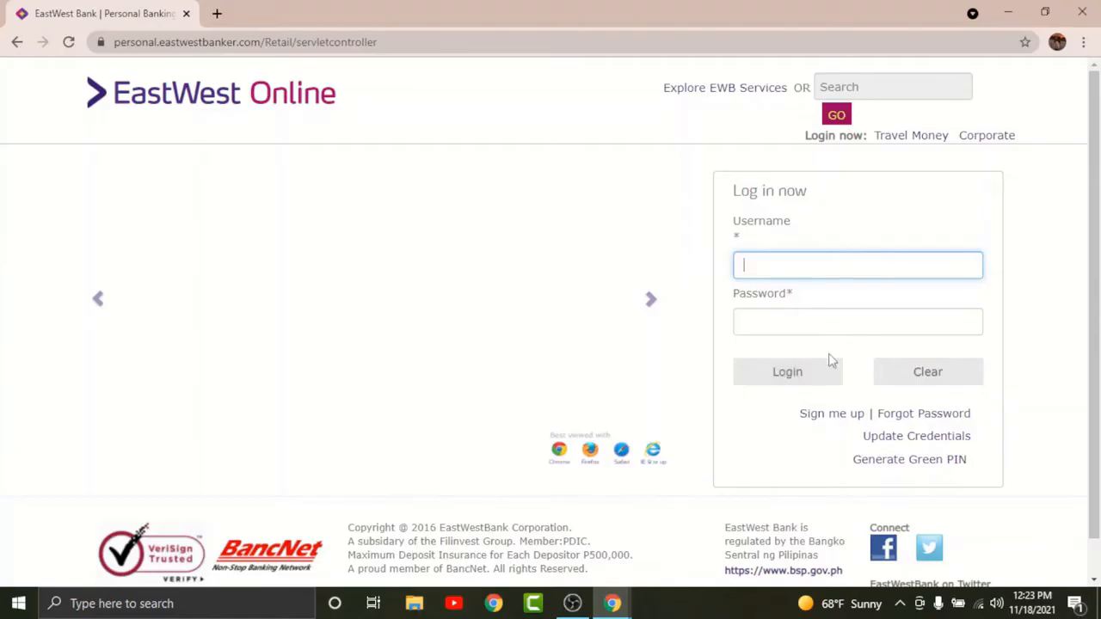
mouse_move(839, 427)
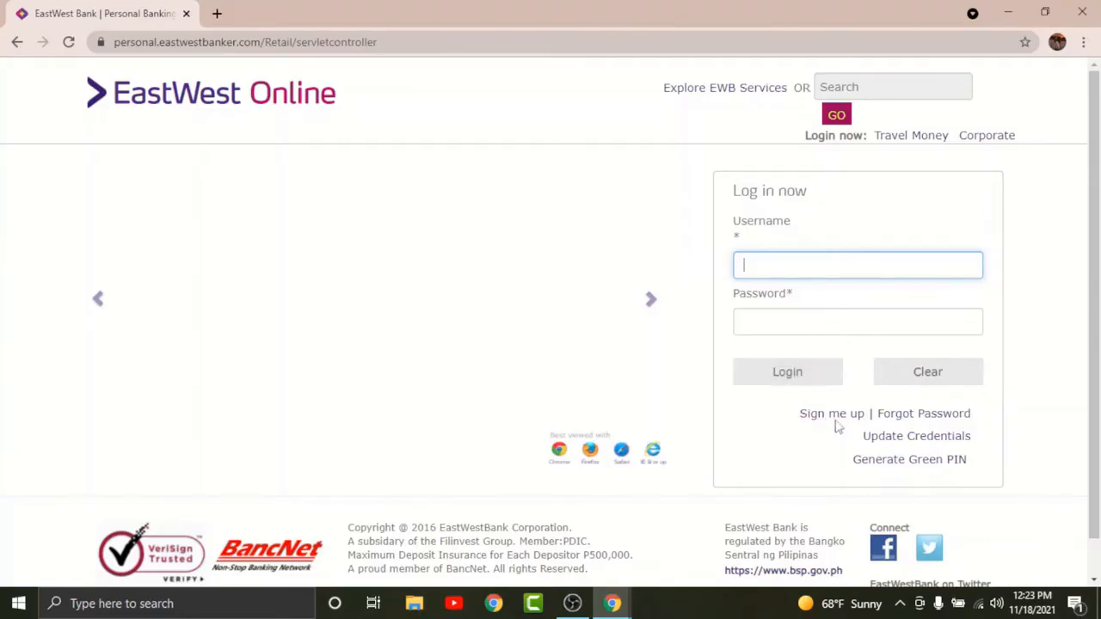
mouse_move(831, 413)
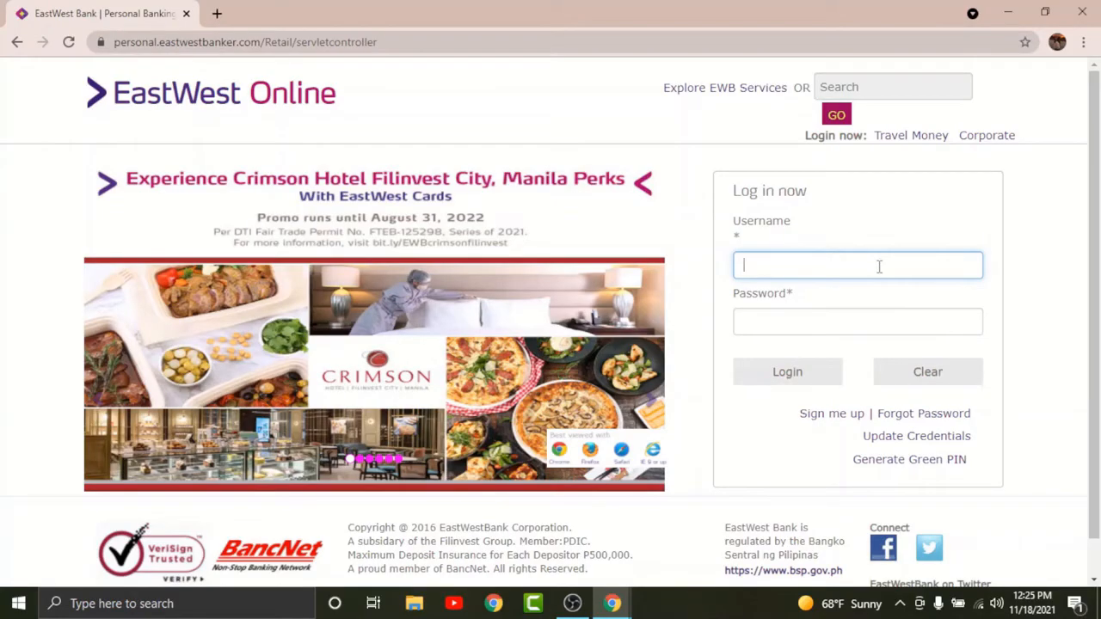
mouse_move(882, 272)
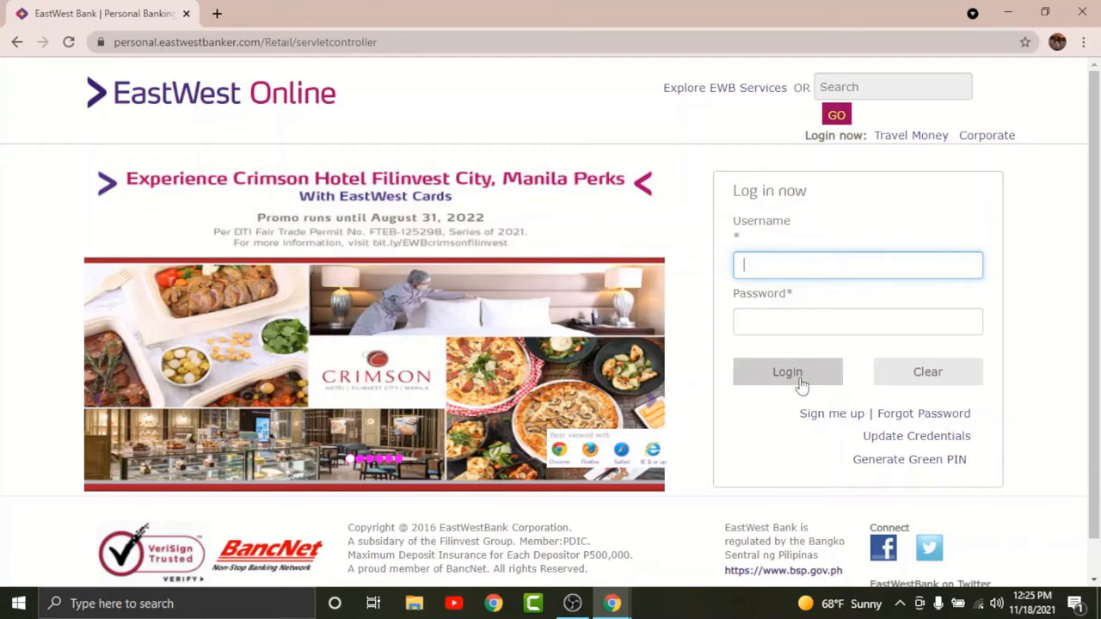
mouse_move(787, 371)
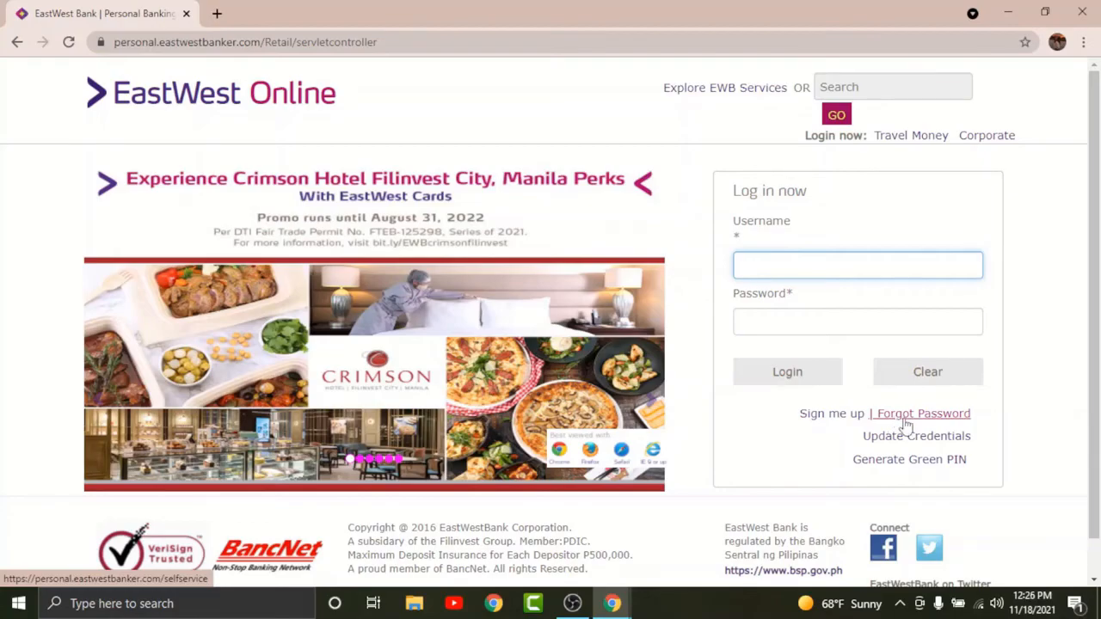
mouse_move(915, 437)
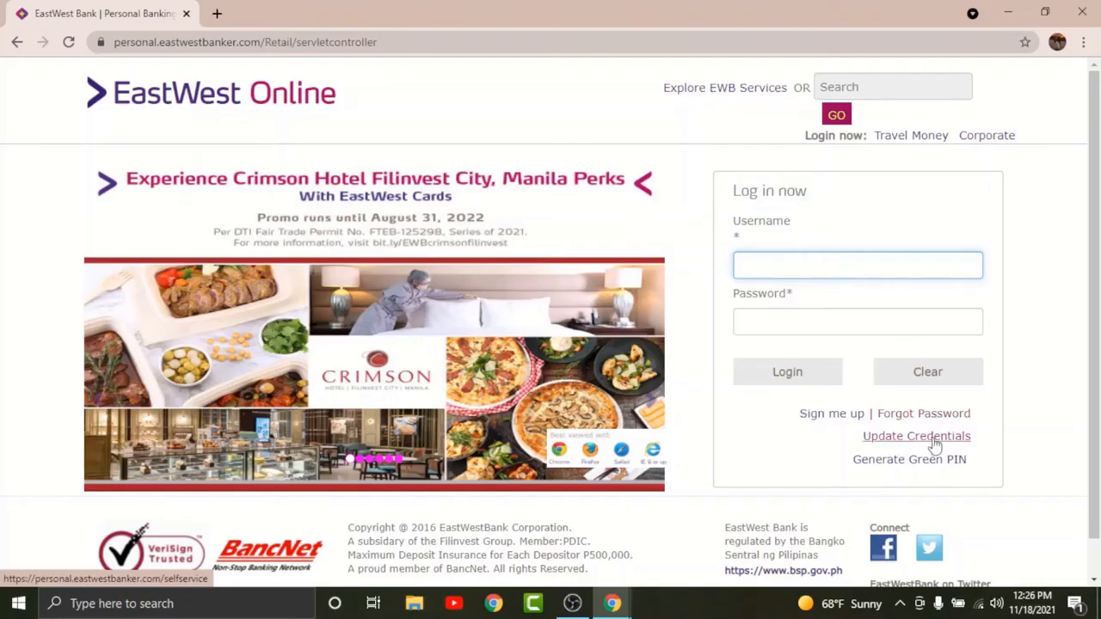
mouse_move(918, 447)
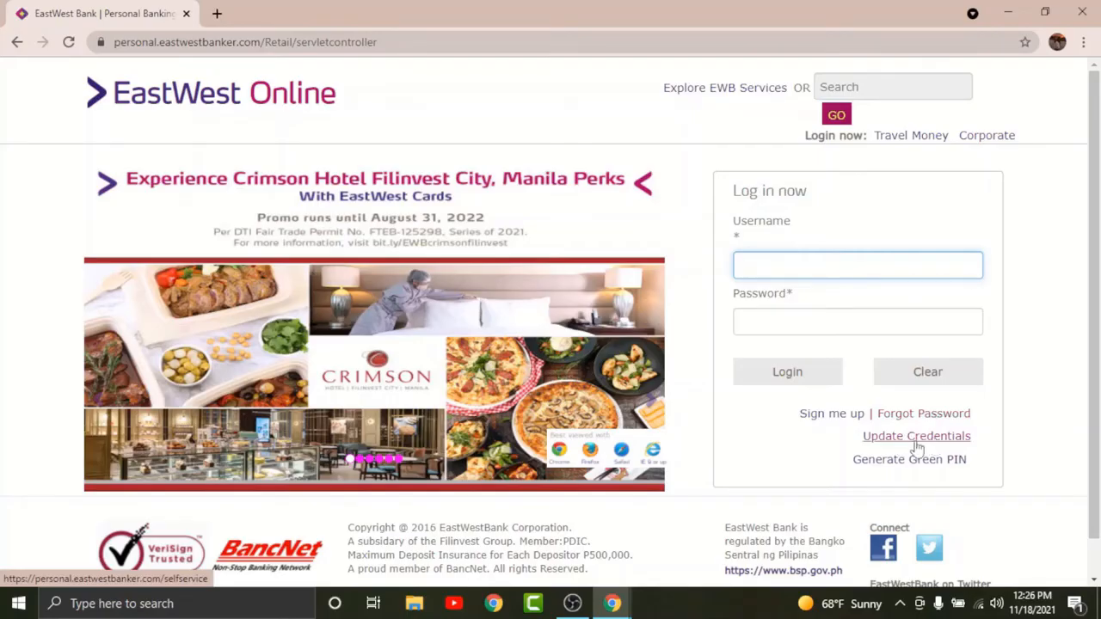
mouse_move(908, 457)
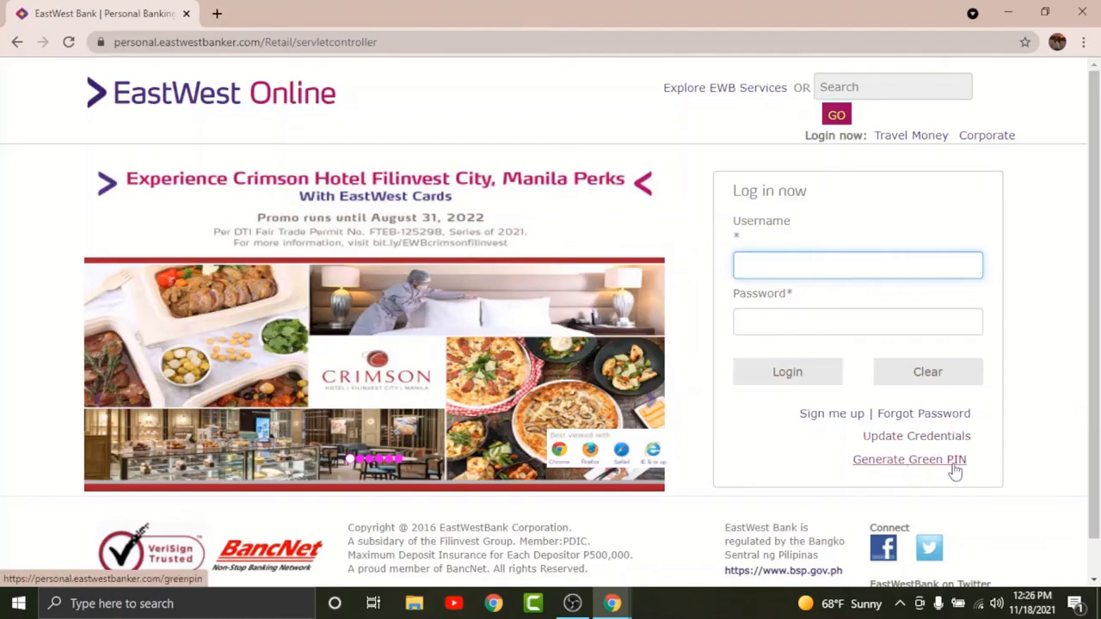
left_click(857, 265)
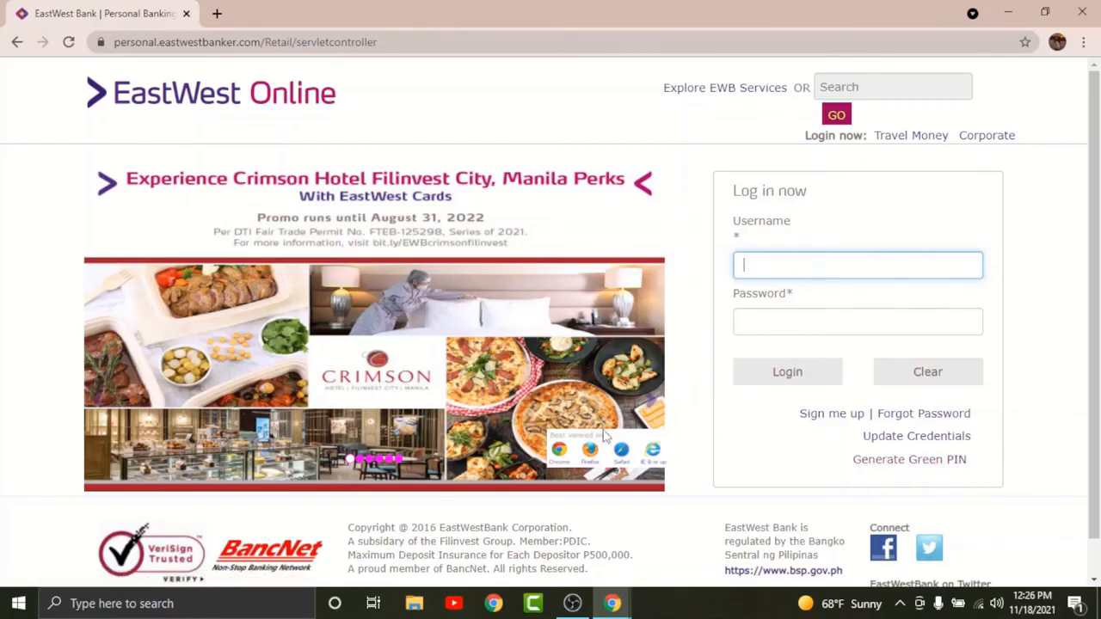
mouse_move(977, 60)
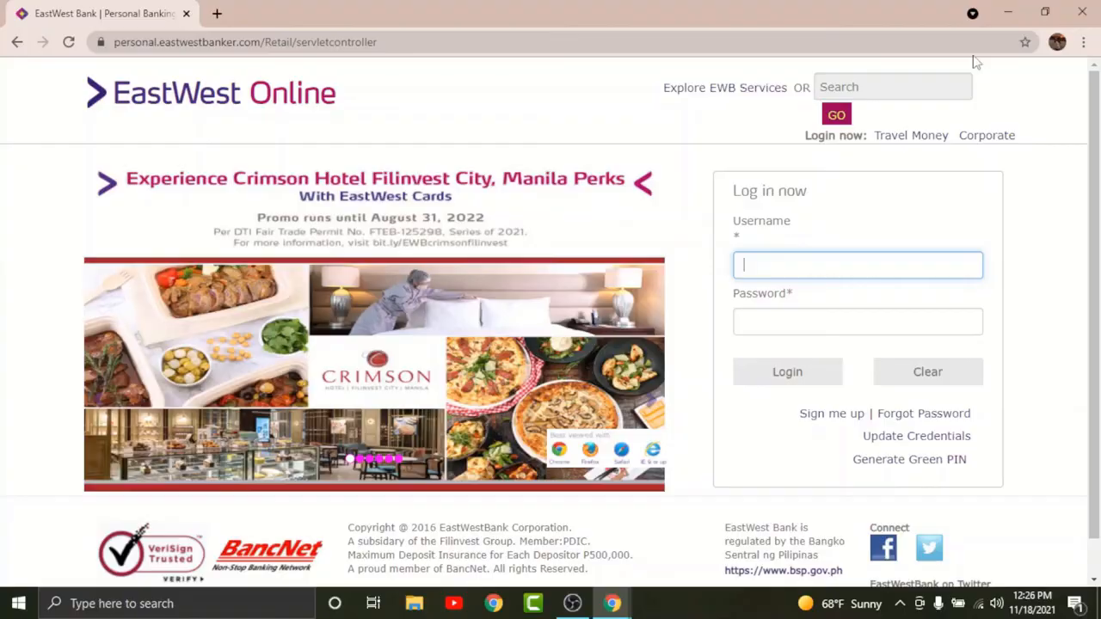